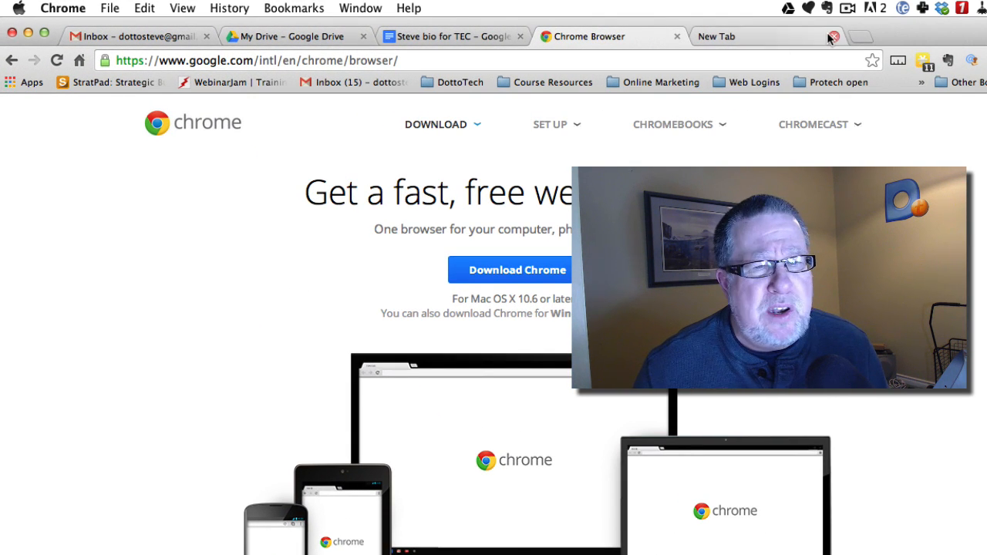
Step: Switch to the Gmail inbox and pin both the Gmail and Google Drive tabs
click(672, 124)
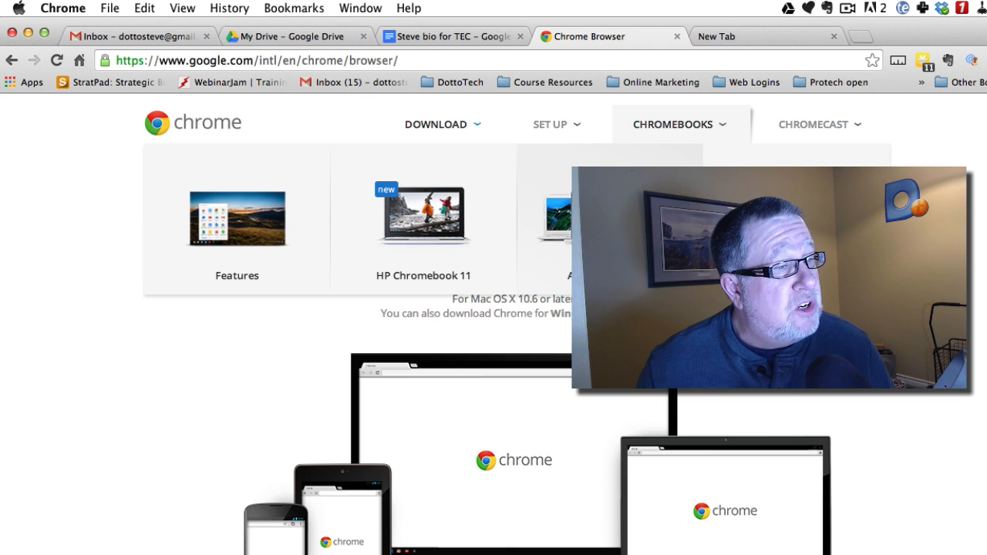
click(139, 36)
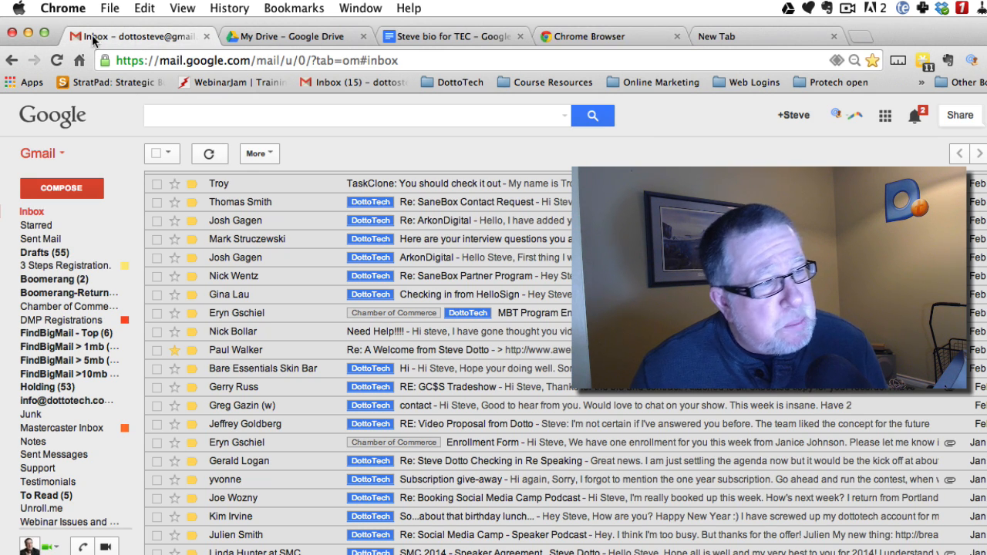
right_click(139, 35)
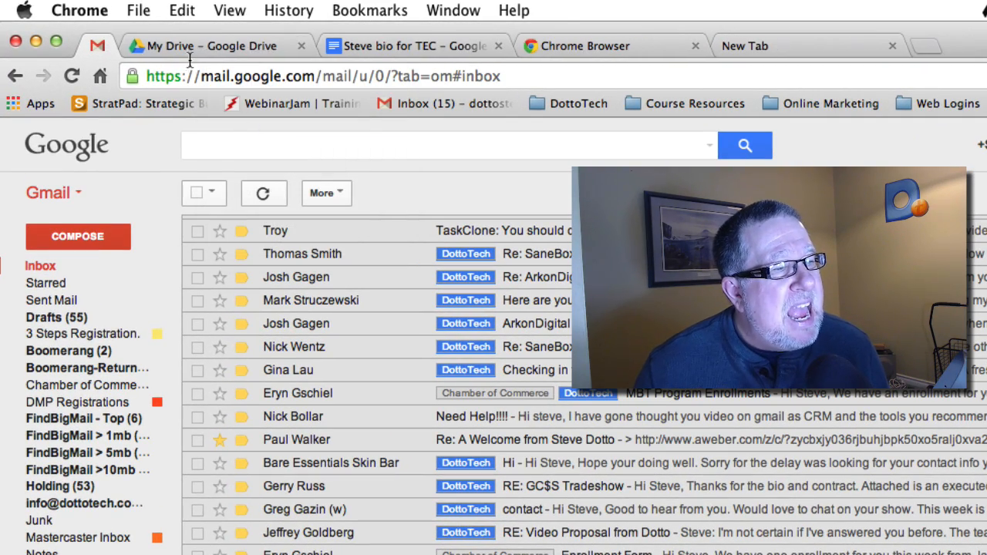
mouse_move(98, 46)
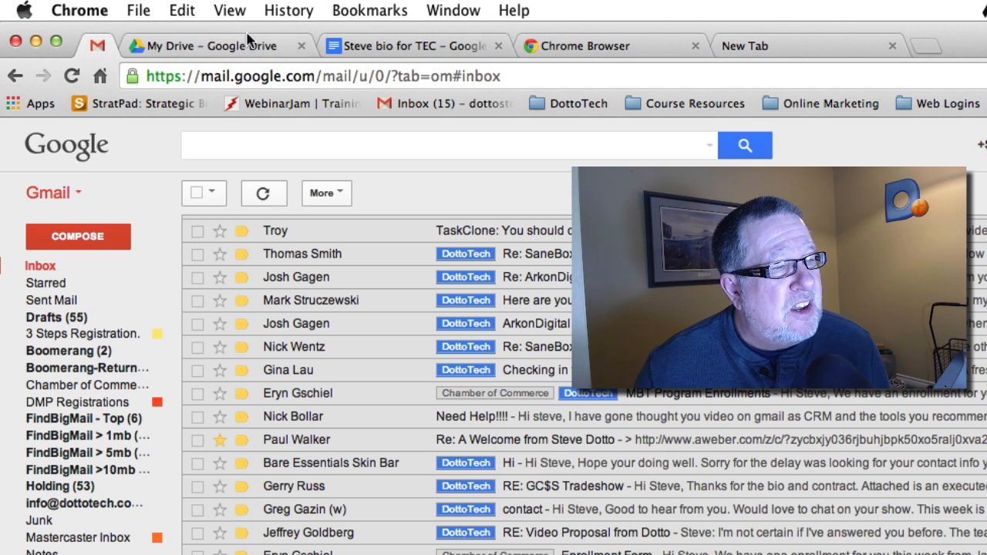
right_click(231, 46)
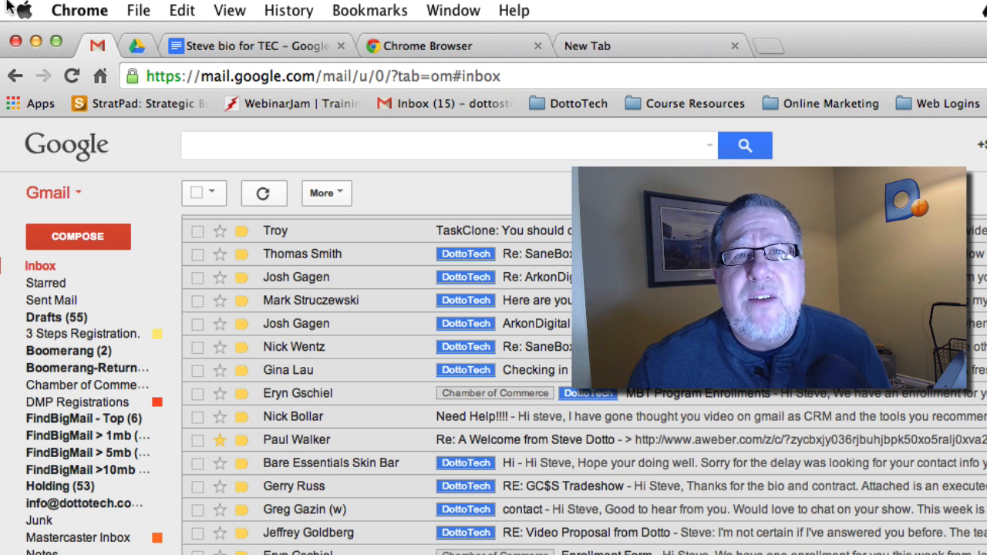
mouse_move(92, 48)
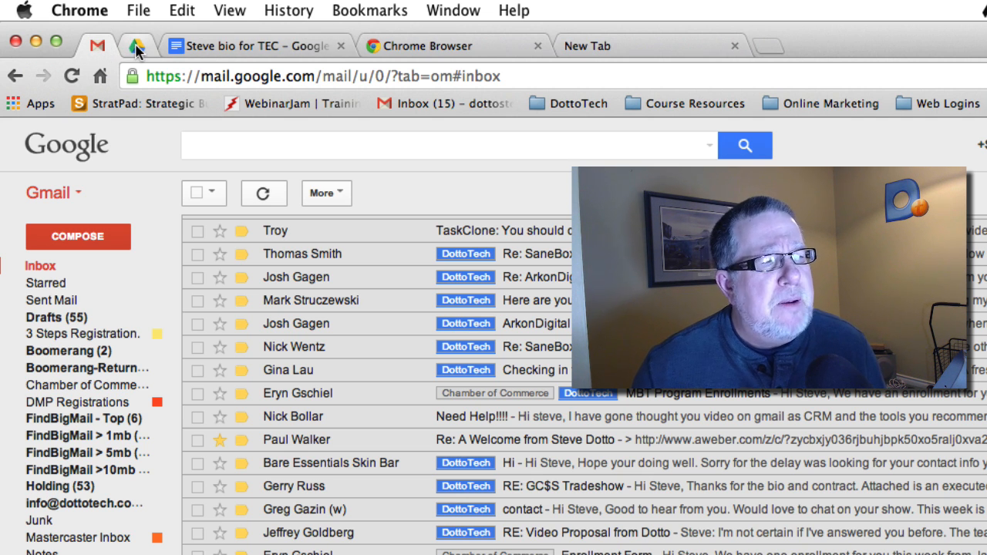
Step: Open Chrome Settings in a new tab showing the startup pages options
click(79, 10)
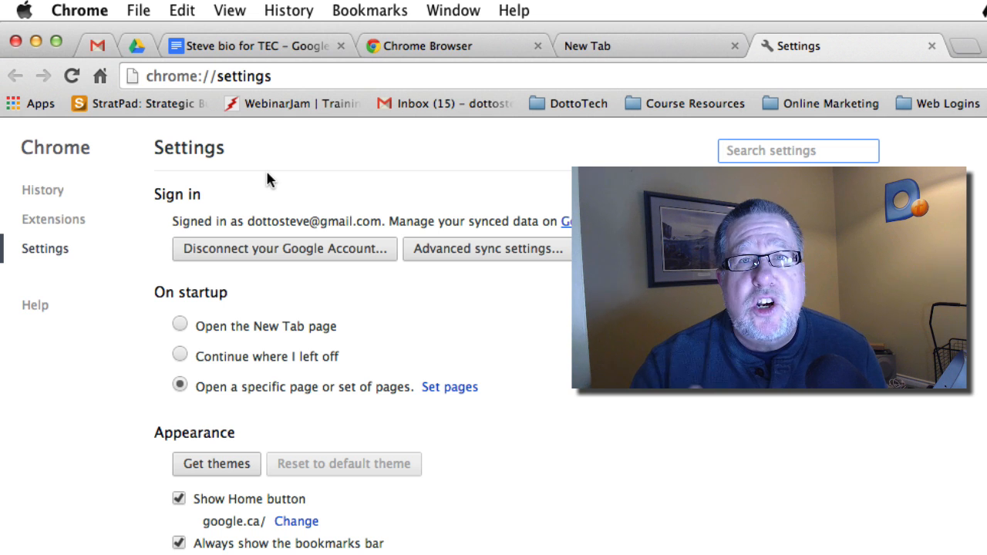
mouse_move(399, 374)
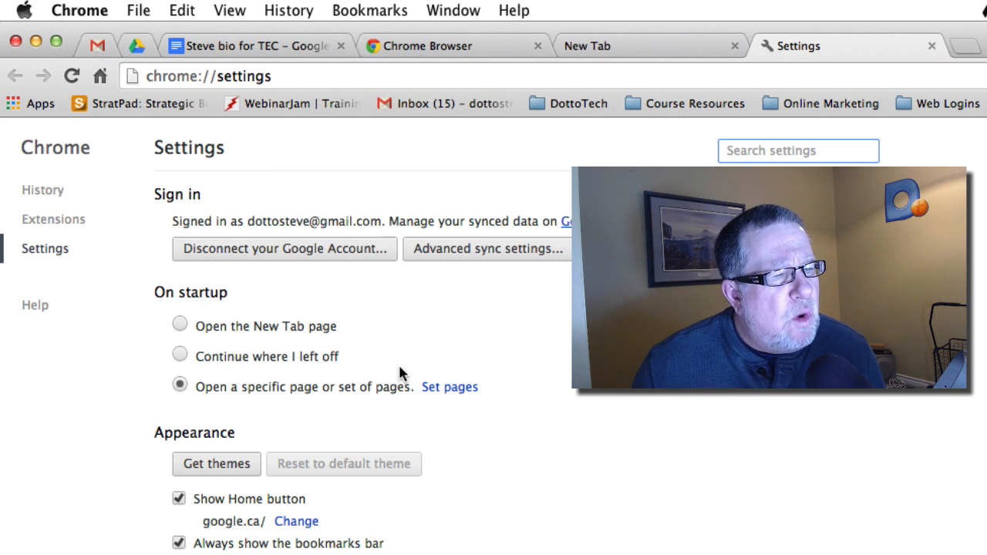
mouse_move(204, 403)
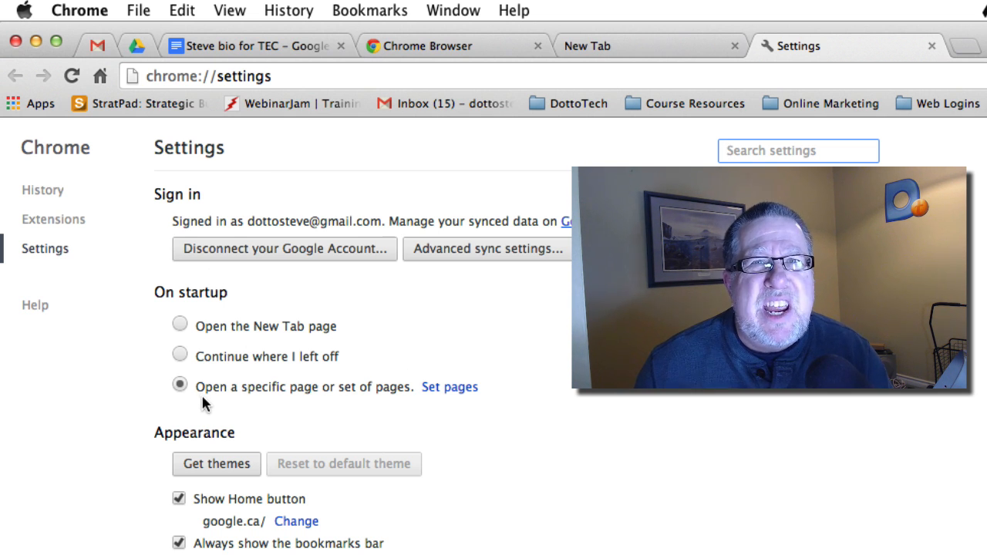
click(80, 10)
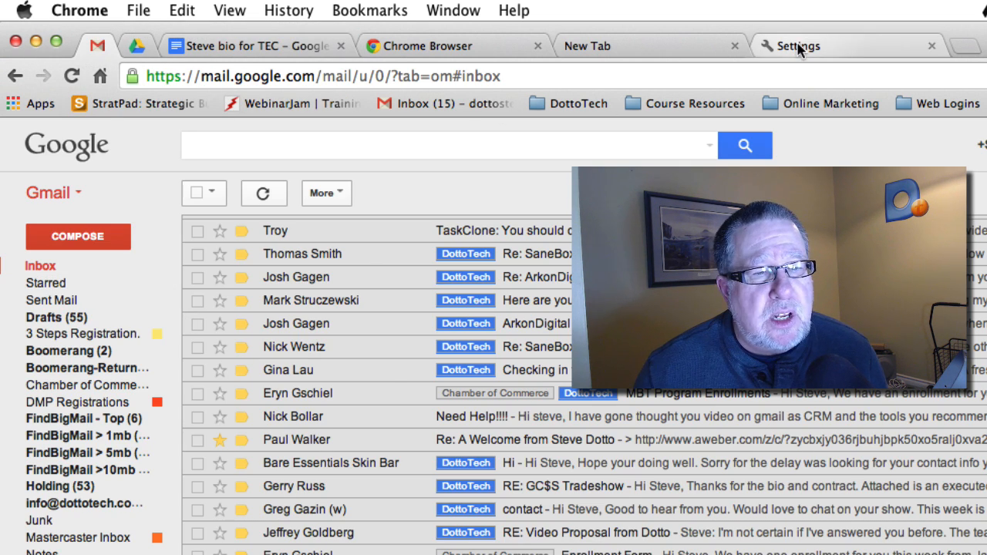
click(797, 45)
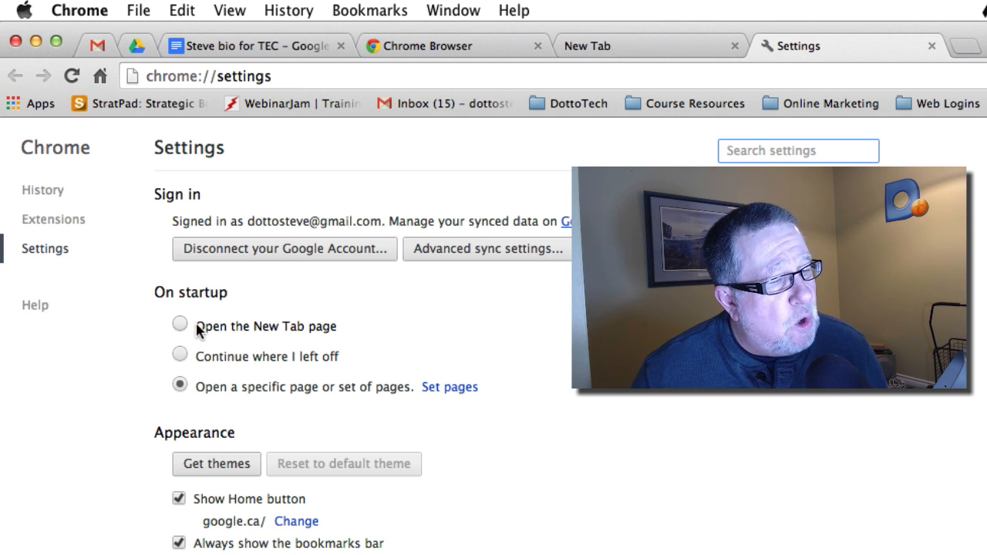
mouse_move(442, 407)
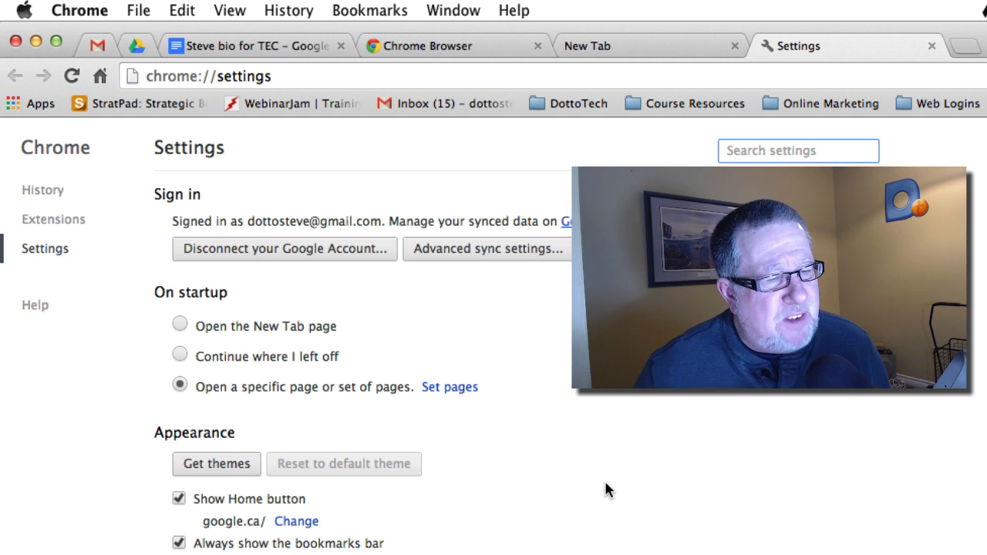
mouse_move(412, 482)
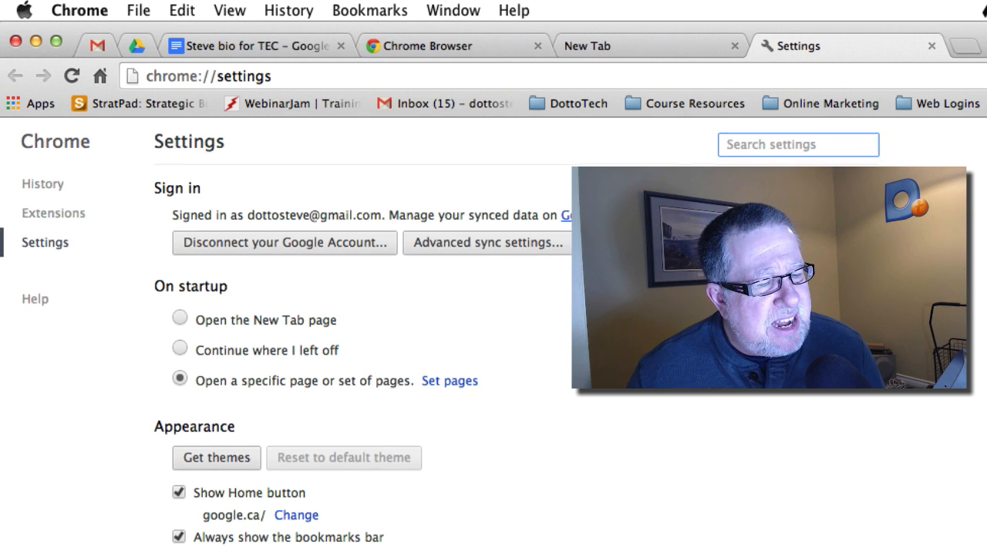
Step: Scroll to the Search section and keep Google as the default search engine
scroll(down, 3)
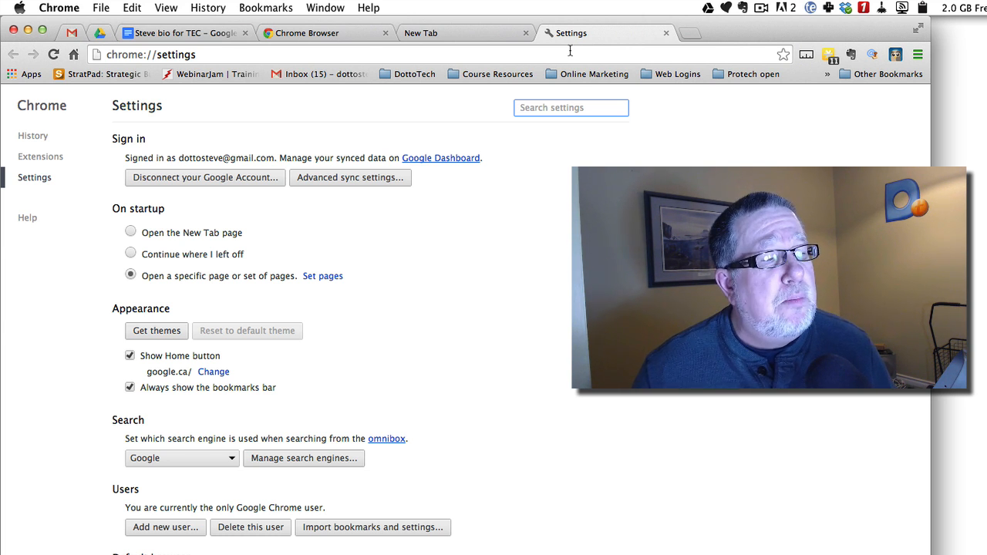
mouse_move(535, 56)
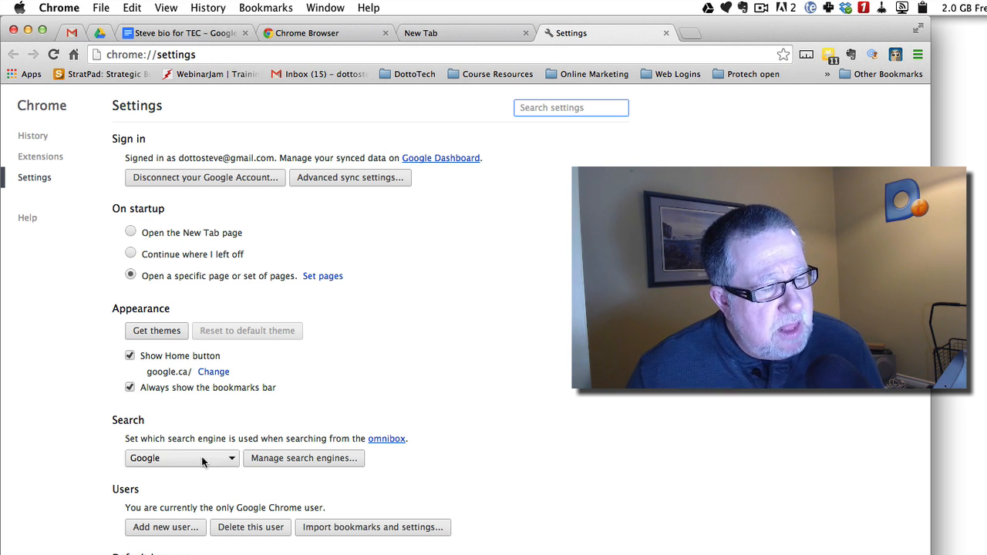
click(182, 458)
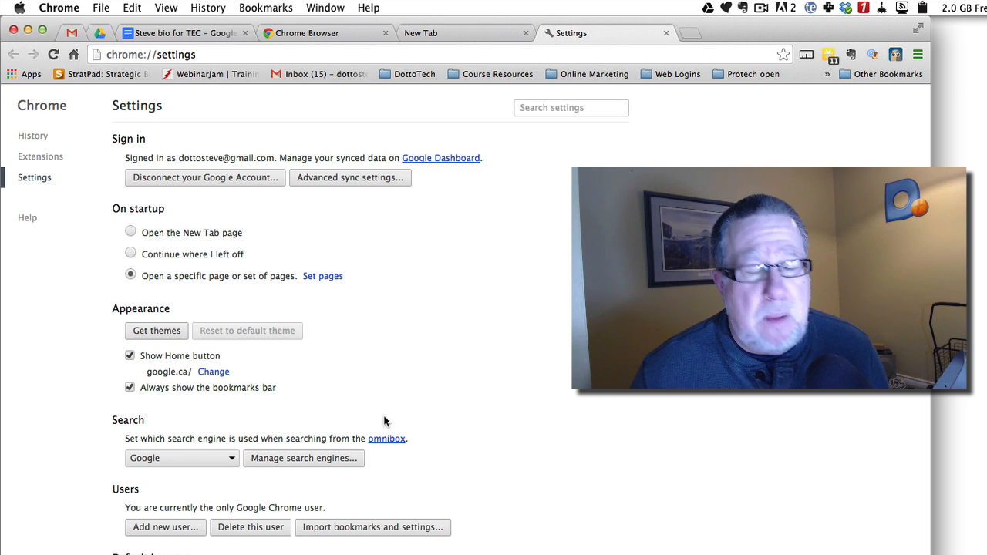
click(182, 458)
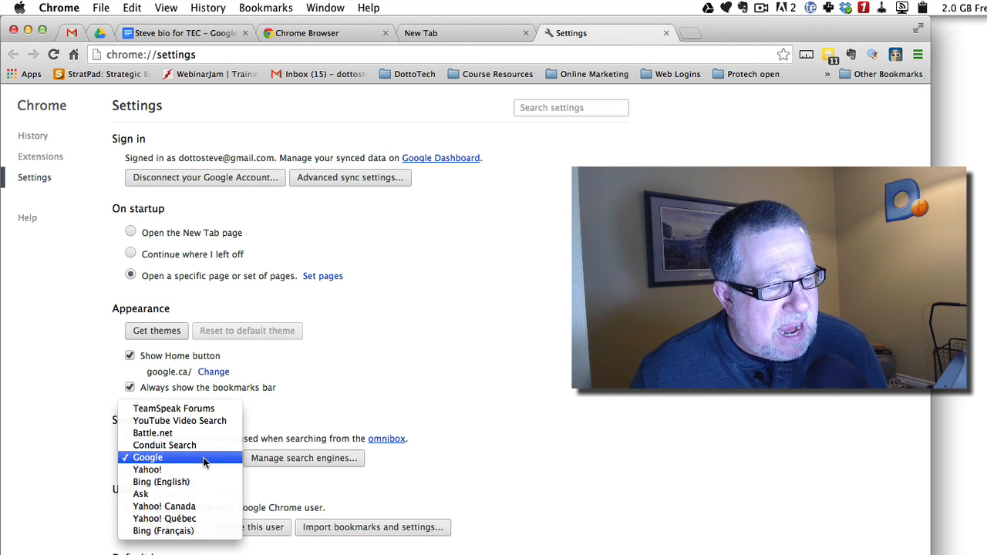
click(147, 457)
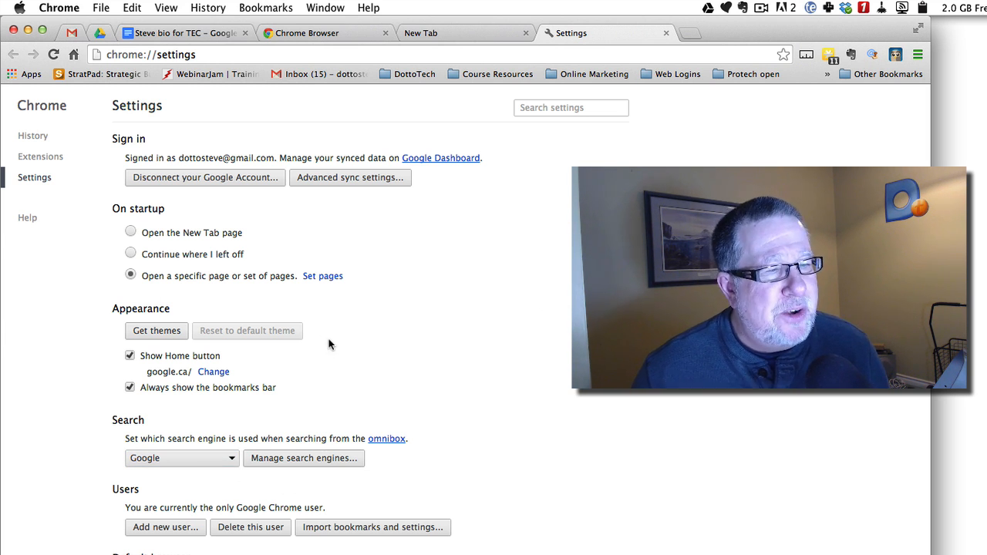
mouse_move(343, 352)
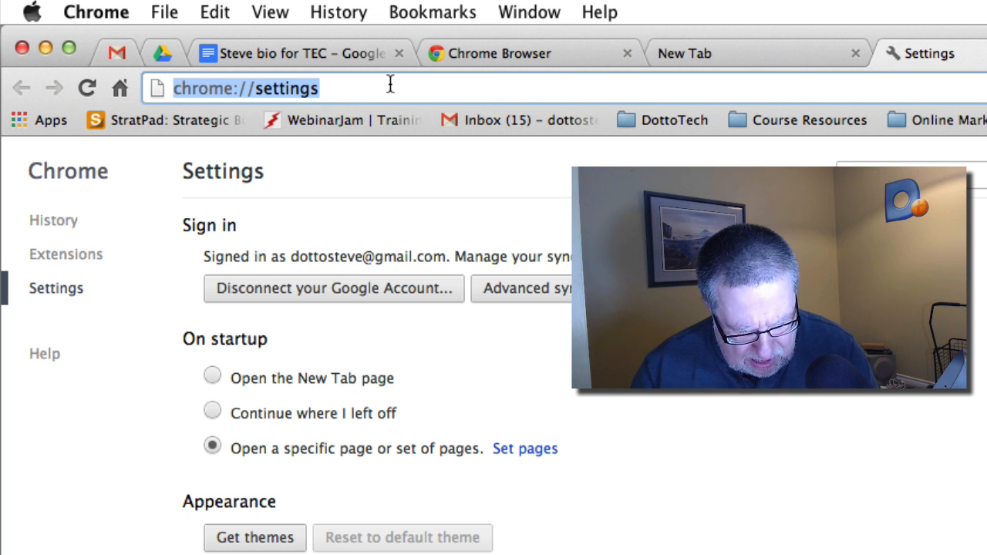
Step: Type the expression '45*' into the omnibox for a quick calculation
text(4)
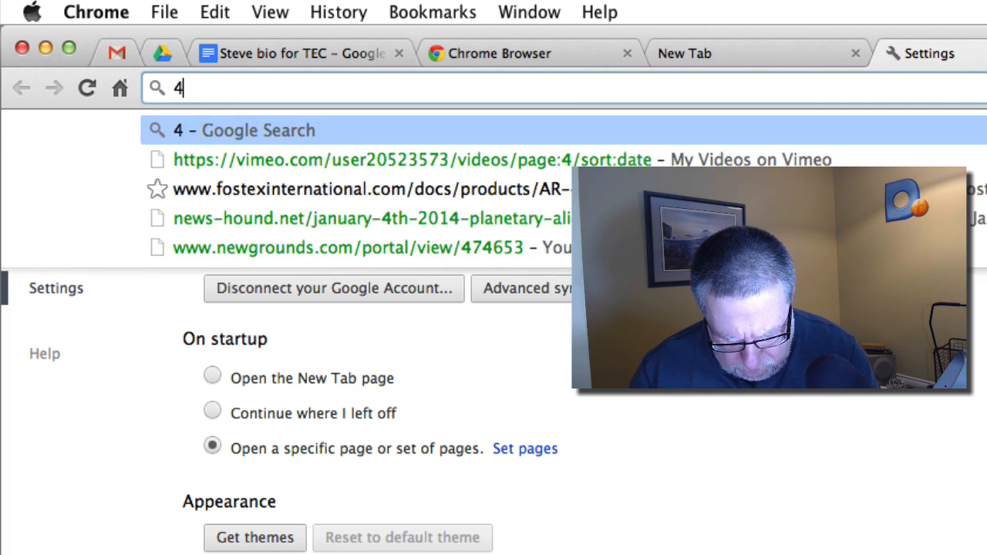
text(5*)
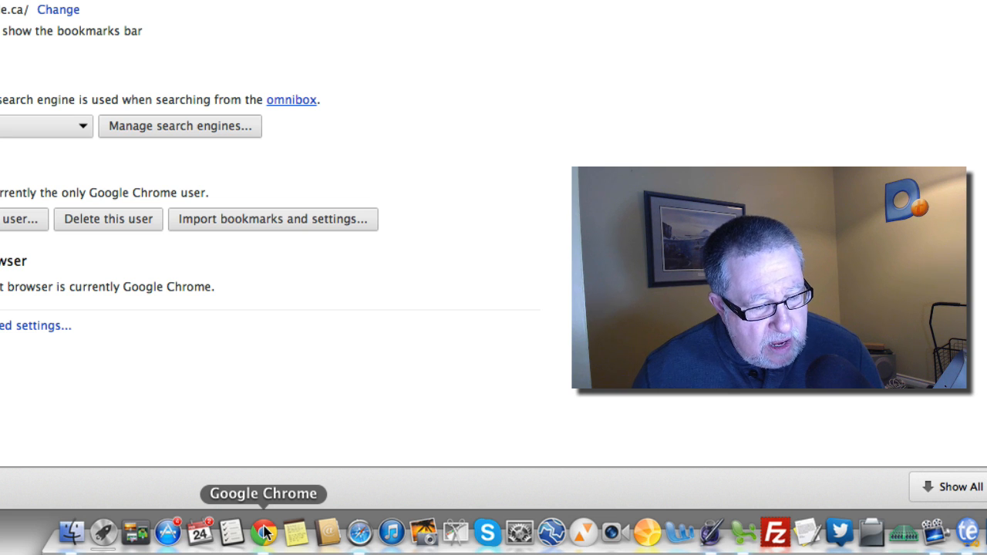
right_click(263, 532)
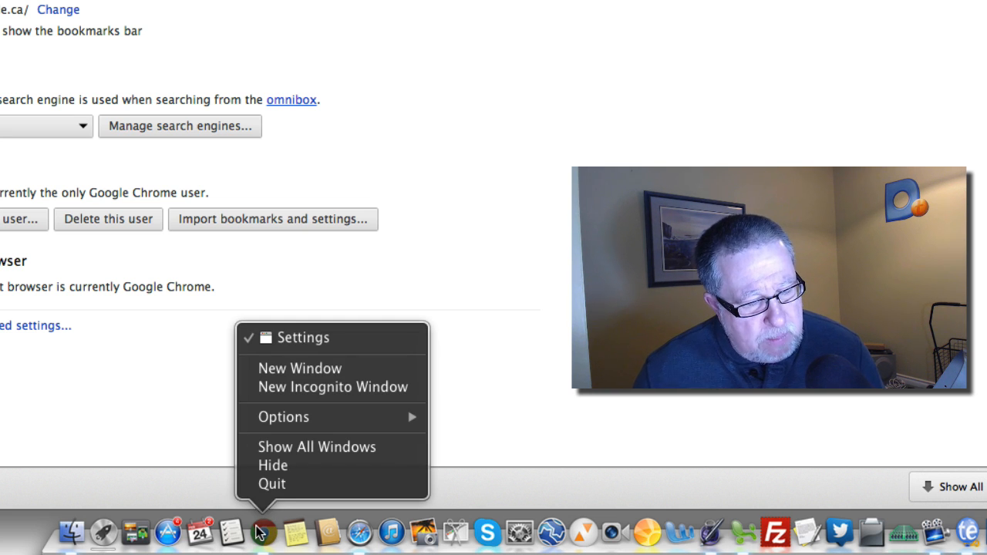
mouse_move(332, 386)
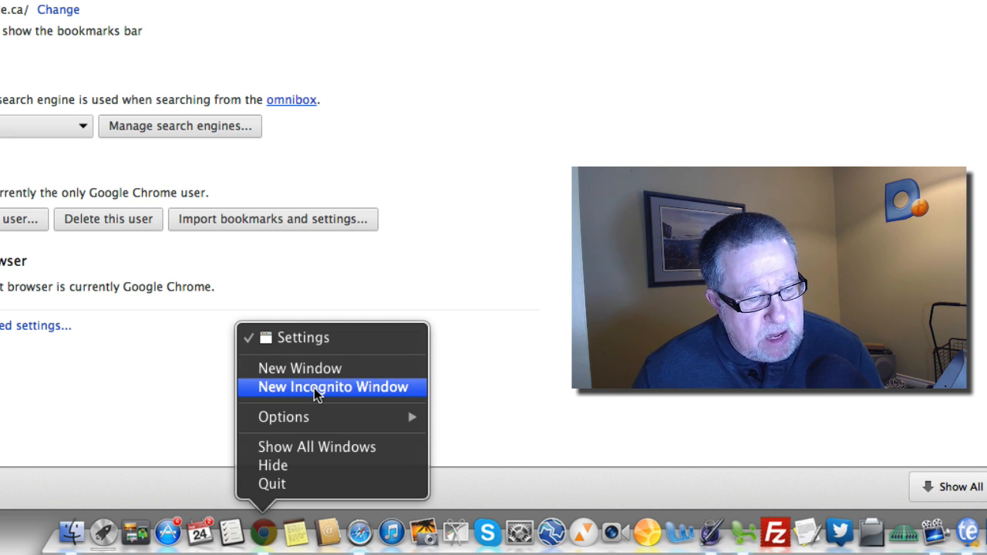
click(332, 386)
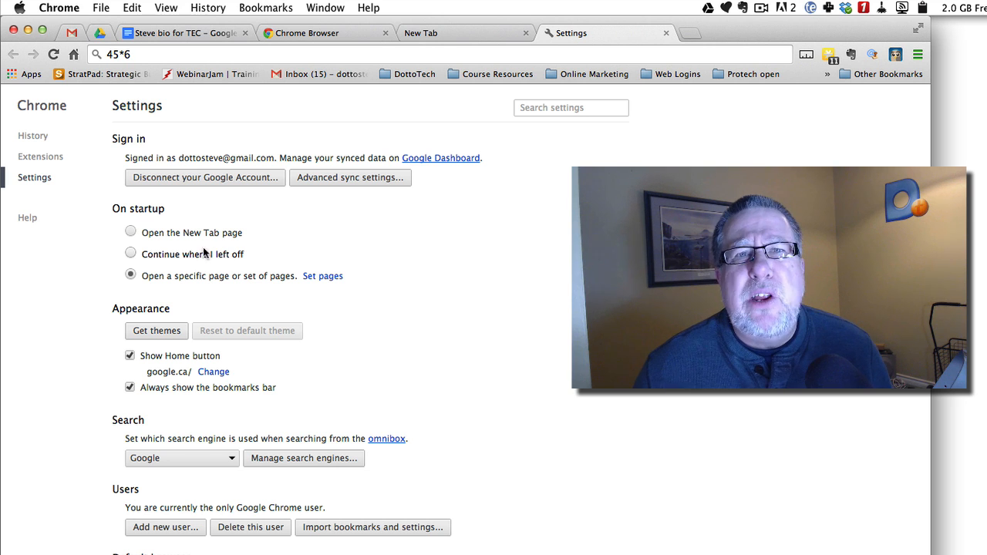
mouse_move(255, 166)
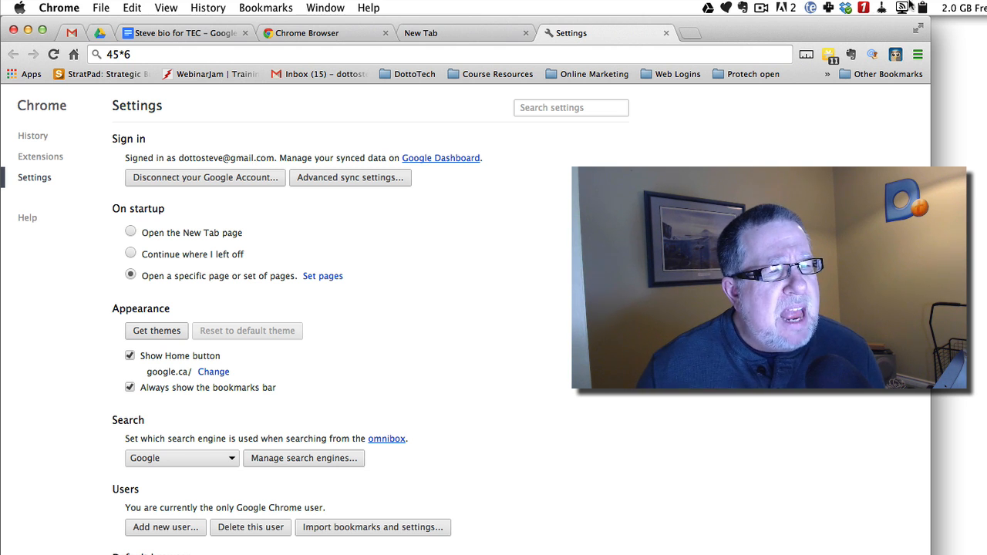
Step: Switch to the Chrome download page tab, then to the Google Docs bio tab
click(324, 32)
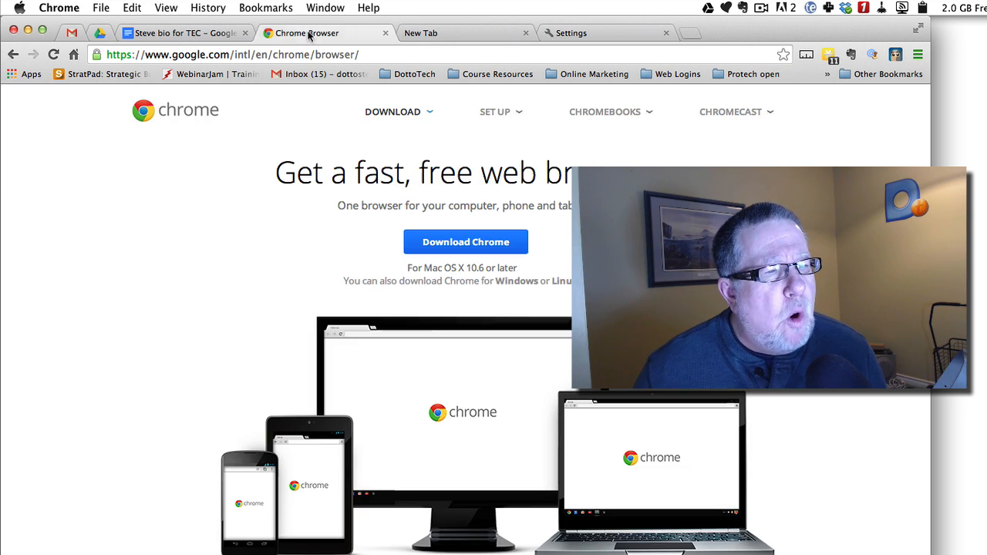
click(185, 33)
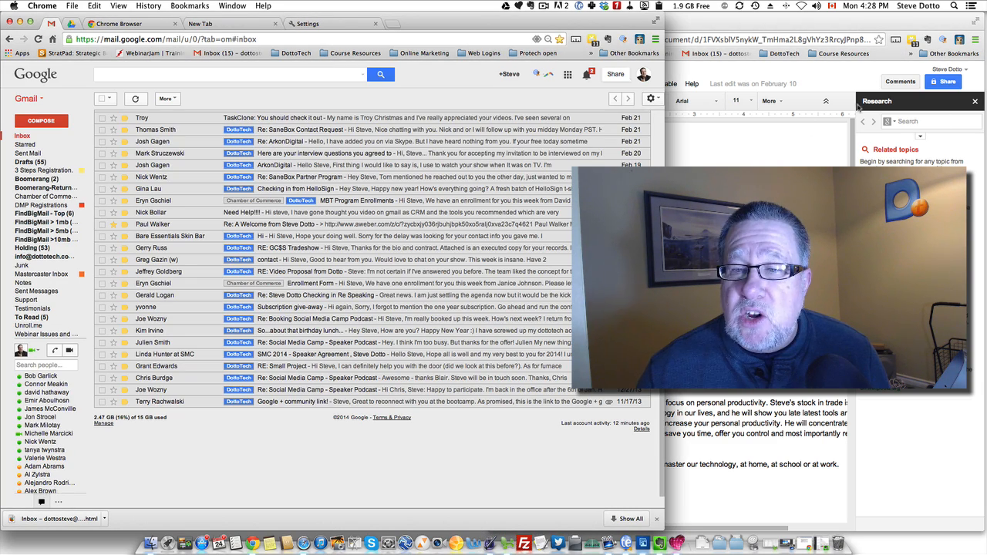
mouse_move(733, 26)
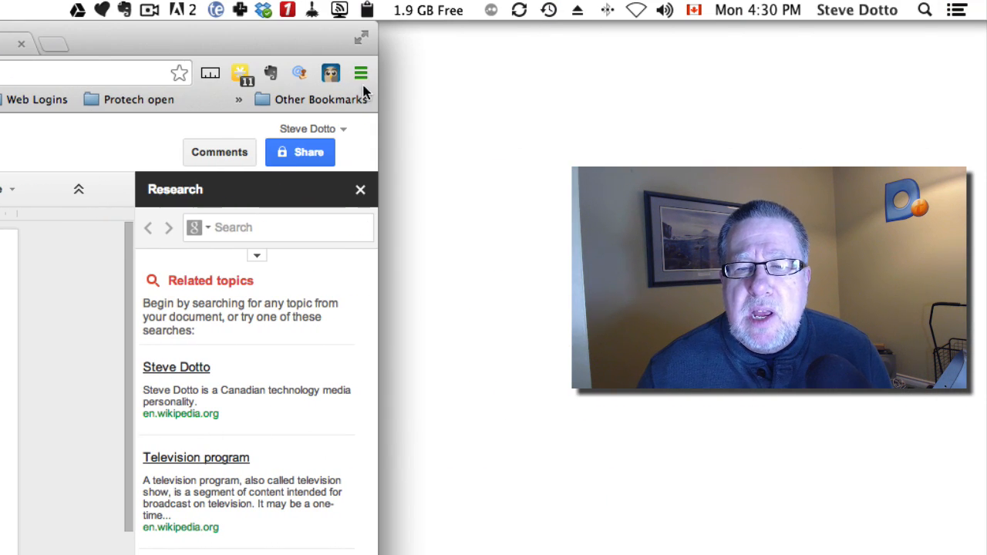
Step: Open Chrome's main menu from the Google Docs window
click(360, 72)
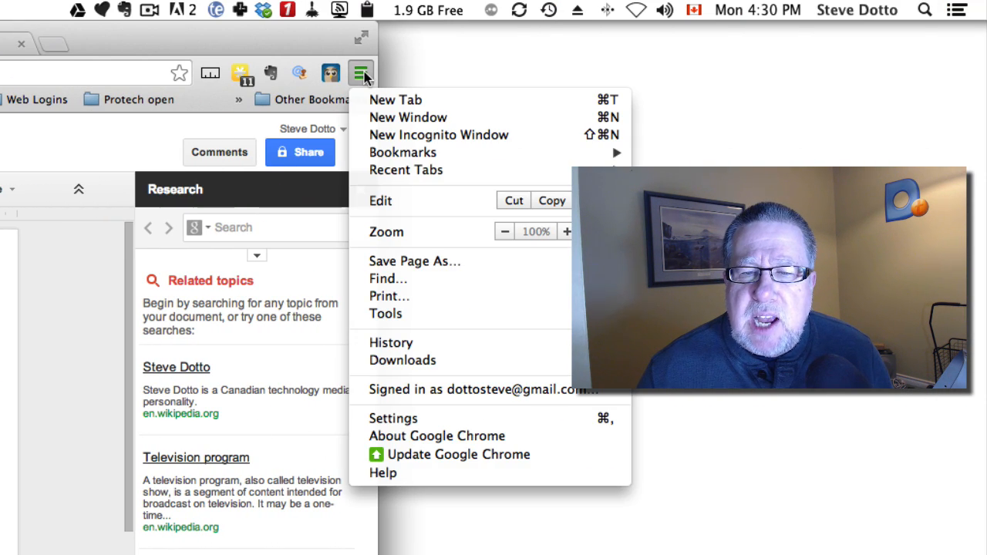
mouse_move(486, 414)
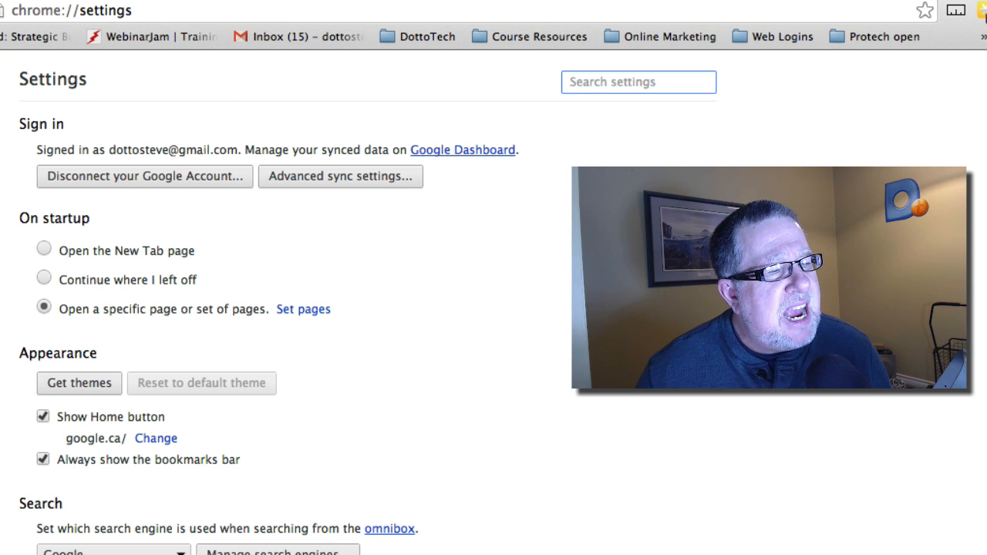
mouse_move(474, 159)
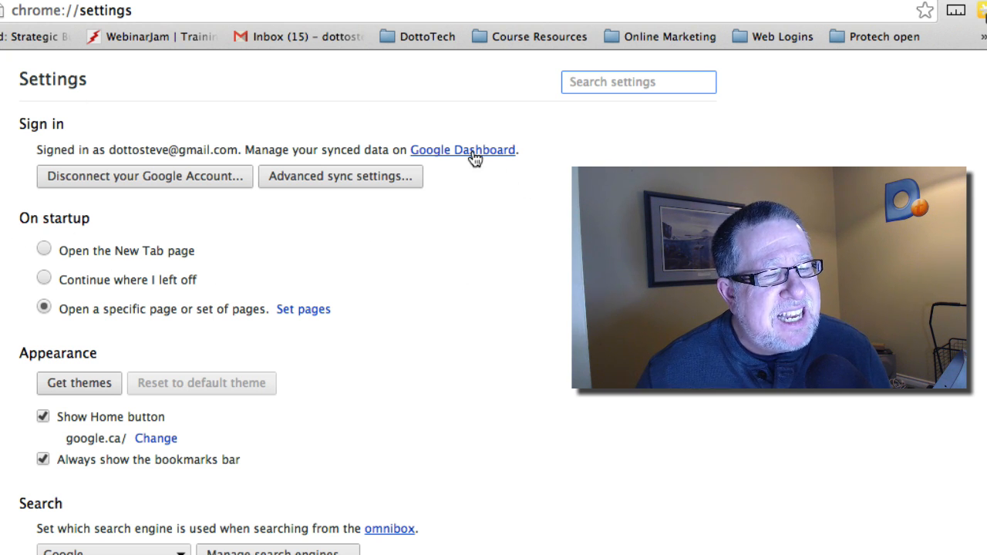
mouse_move(400, 219)
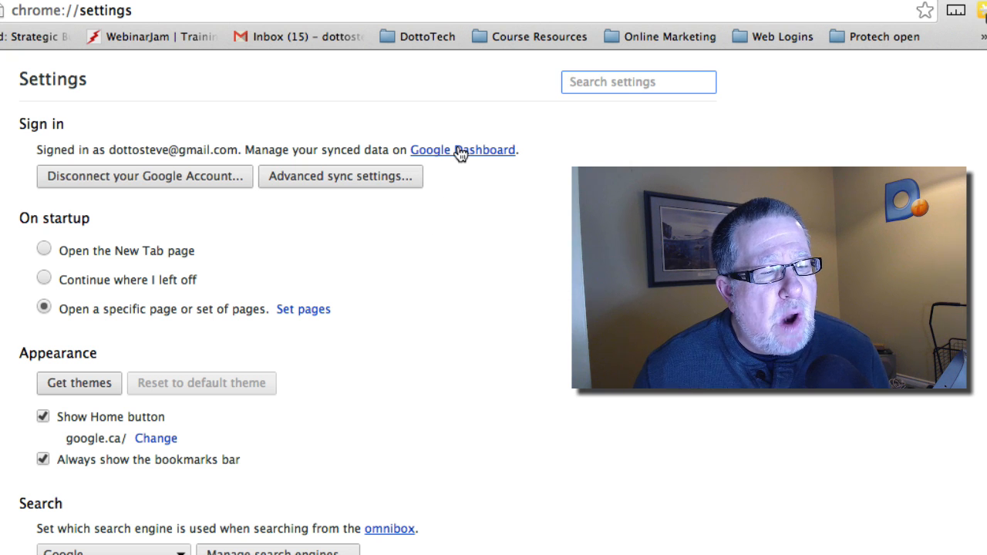
Step: Follow the Google Dashboard link to view synced bookmarks, passwords and tabs counts
click(462, 149)
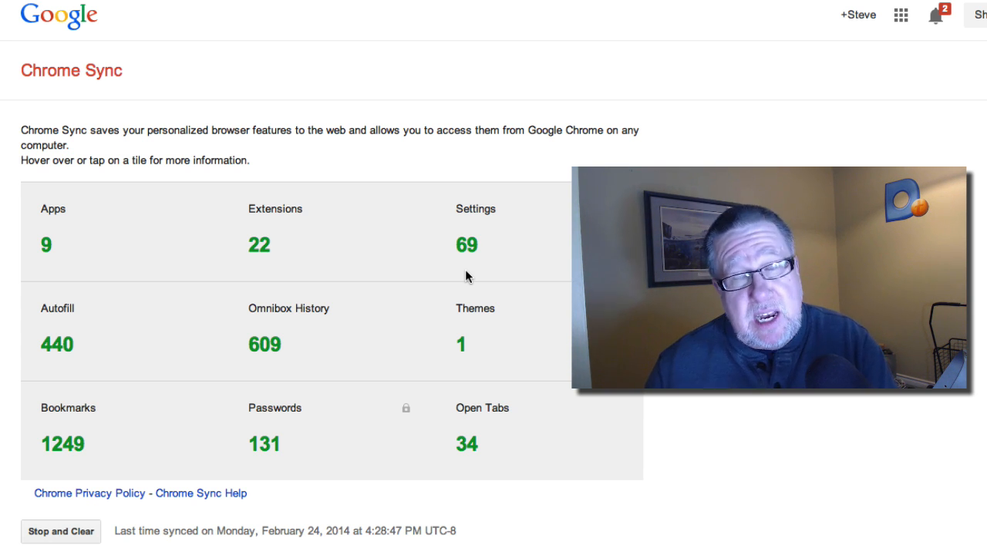
mouse_move(334, 290)
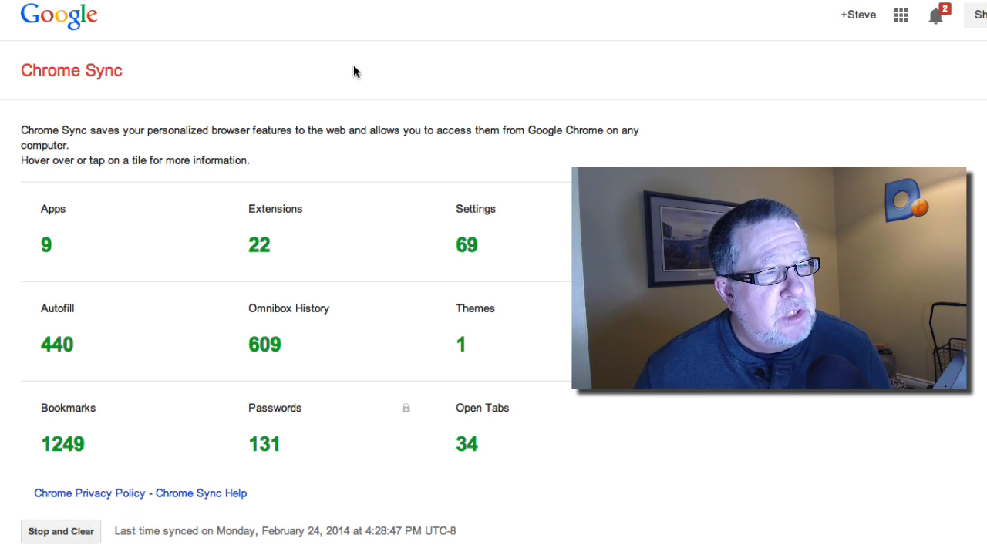
mouse_move(300, 123)
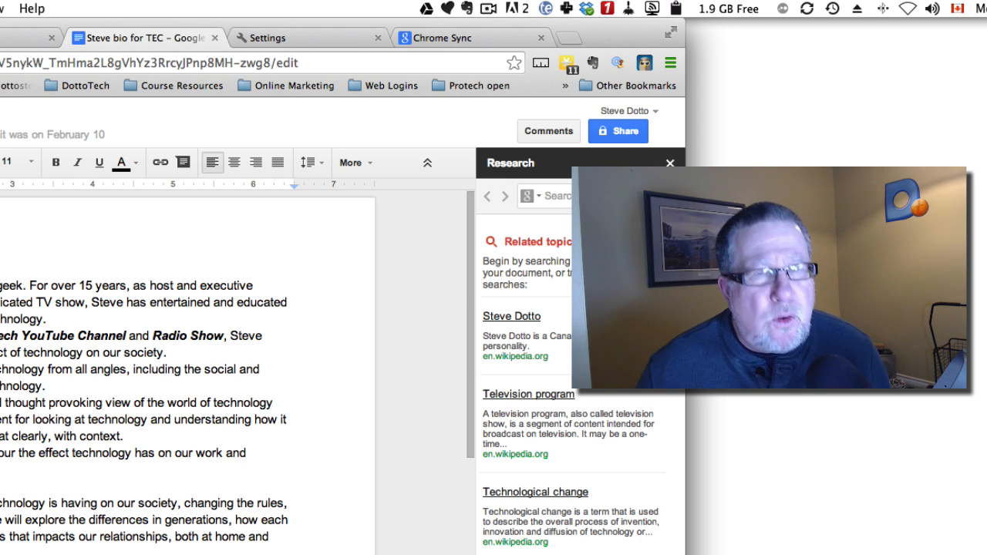
Step: Search the bio document for 'steve', highlighting 10 matches
scroll(down, 3)
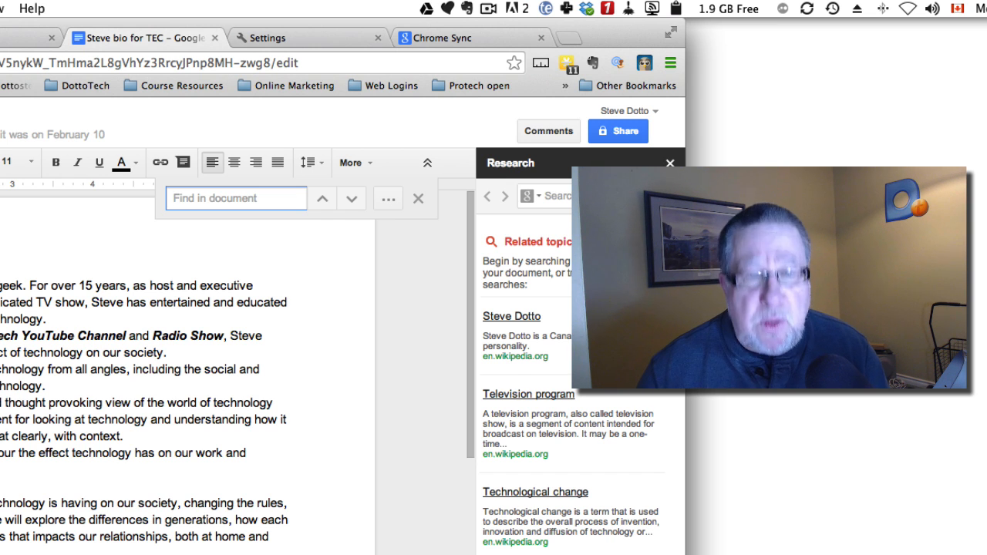
text(steve)
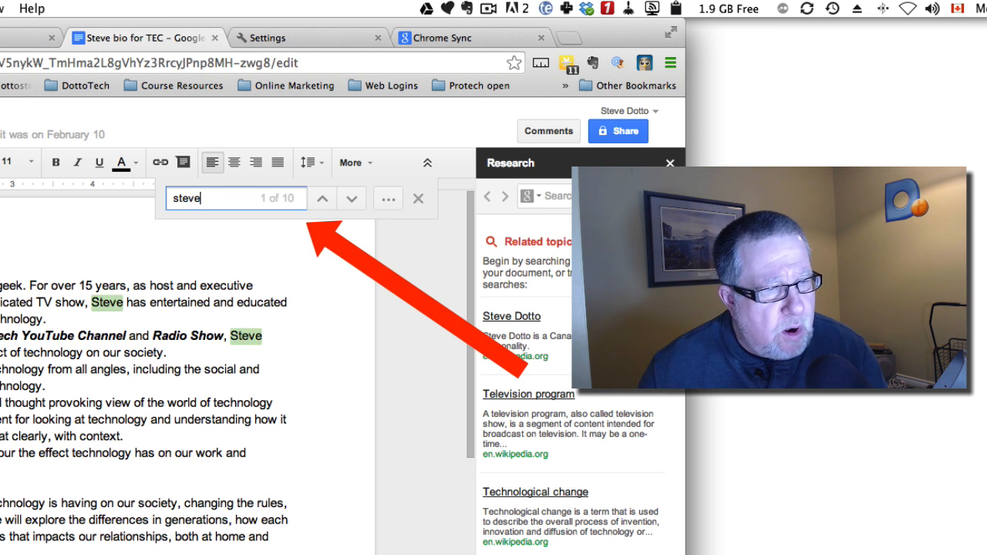